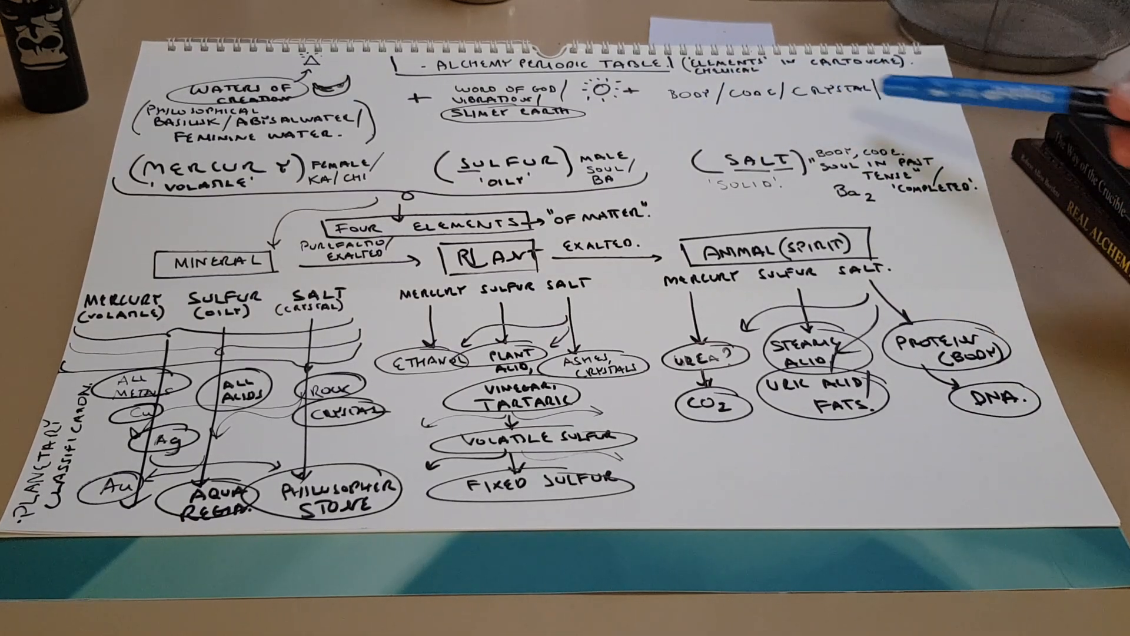
{"action": "type", "text": "FORM."}
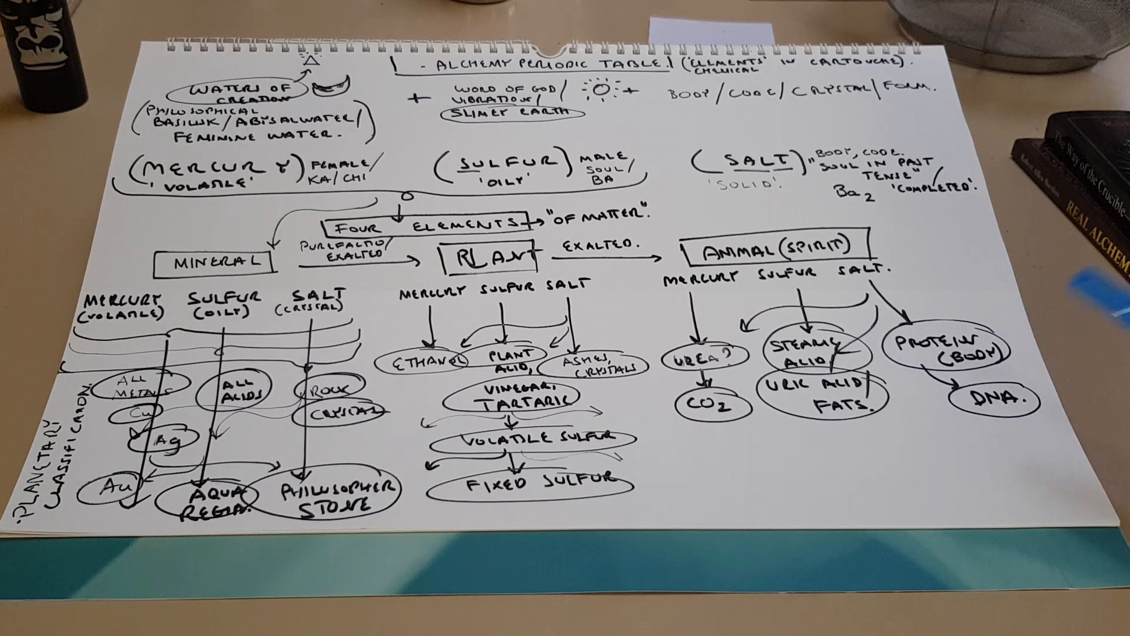
{"action": "mouse_move", "coordinate": [829, 166]}
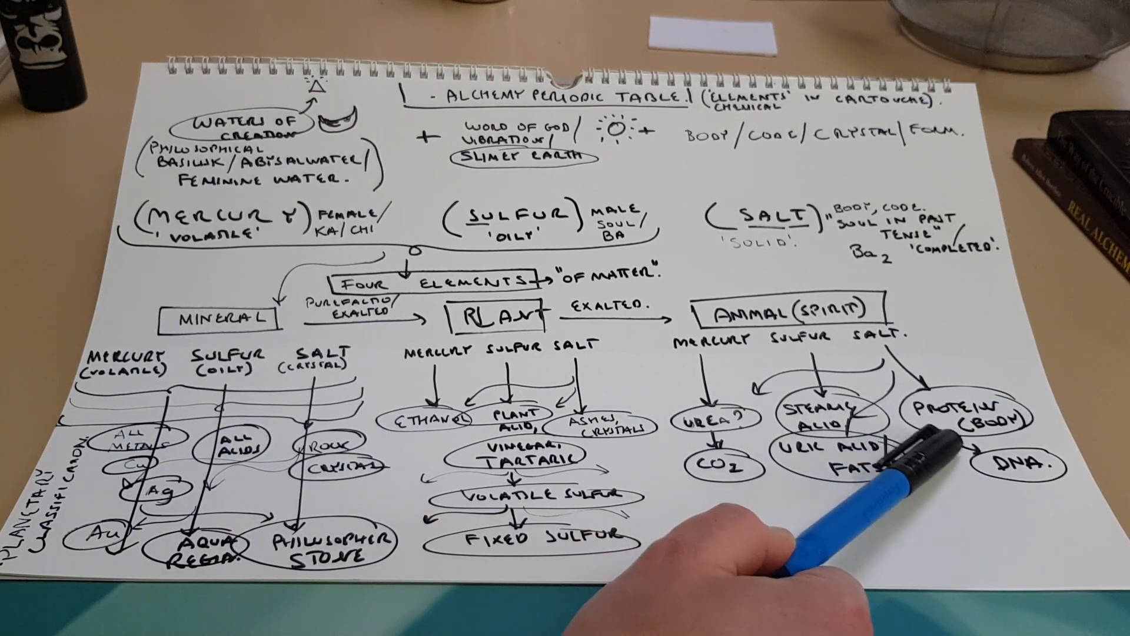
{"action": "mouse_move", "coordinate": [958, 468]}
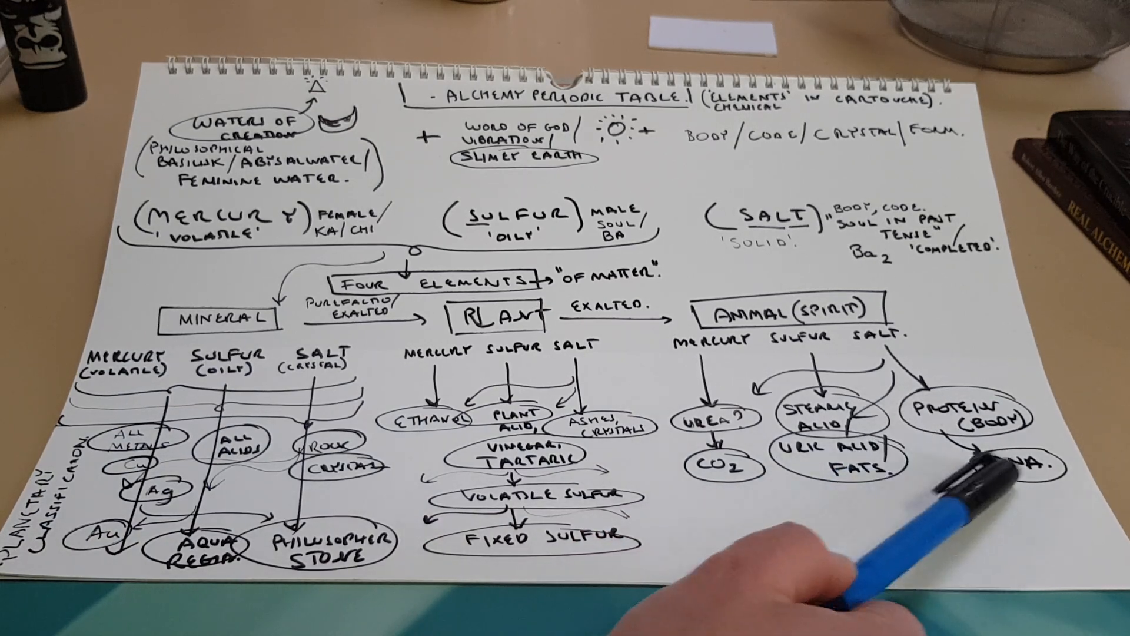